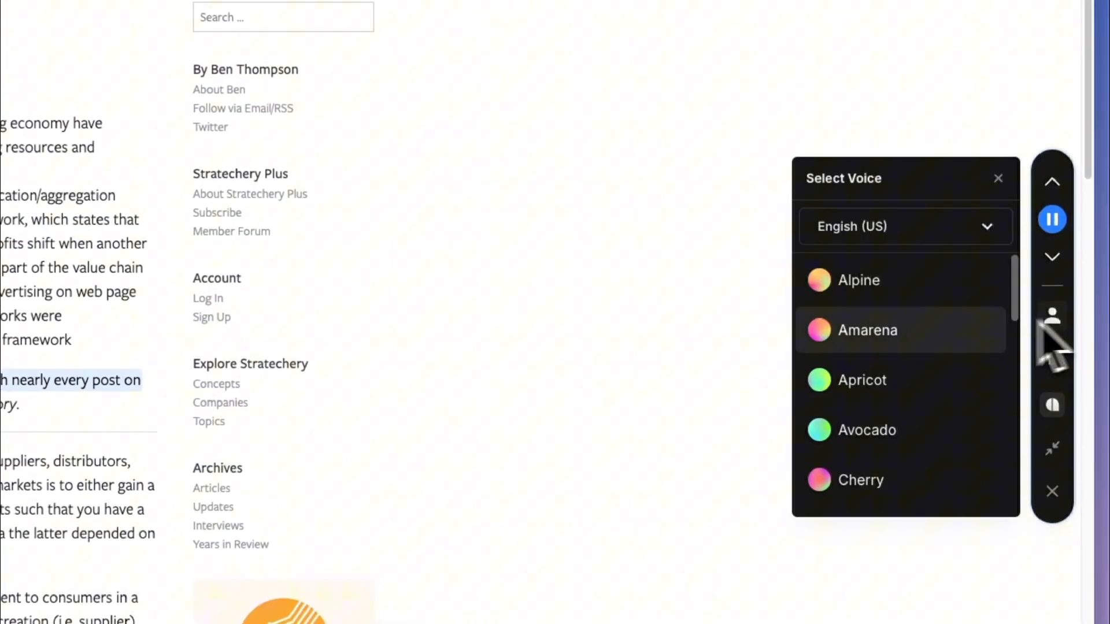
- Pick the Amarena voice from the Select Voice panel for the narration
click(858, 279)
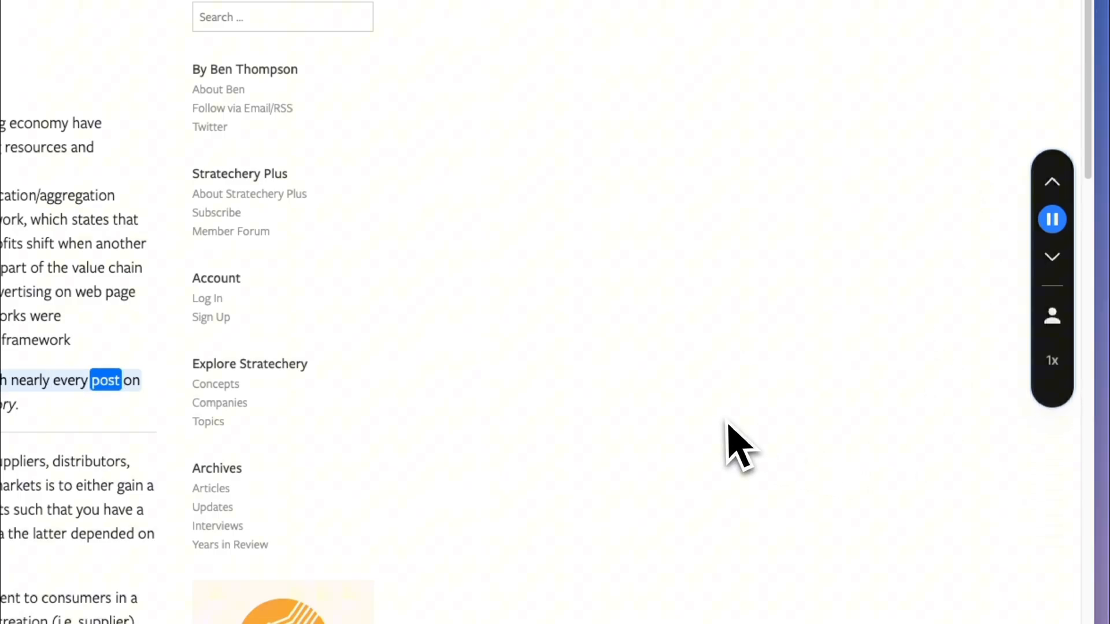
- Raise the article's playback speed to 1.7x using the toolbar speed button
click(1053, 360)
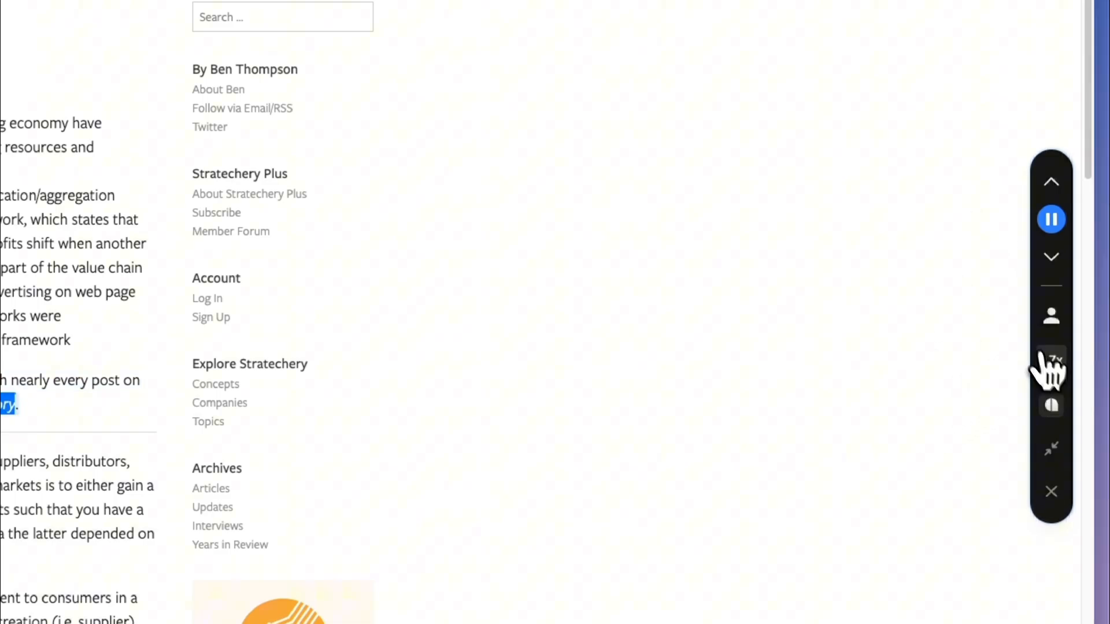
click(1051, 360)
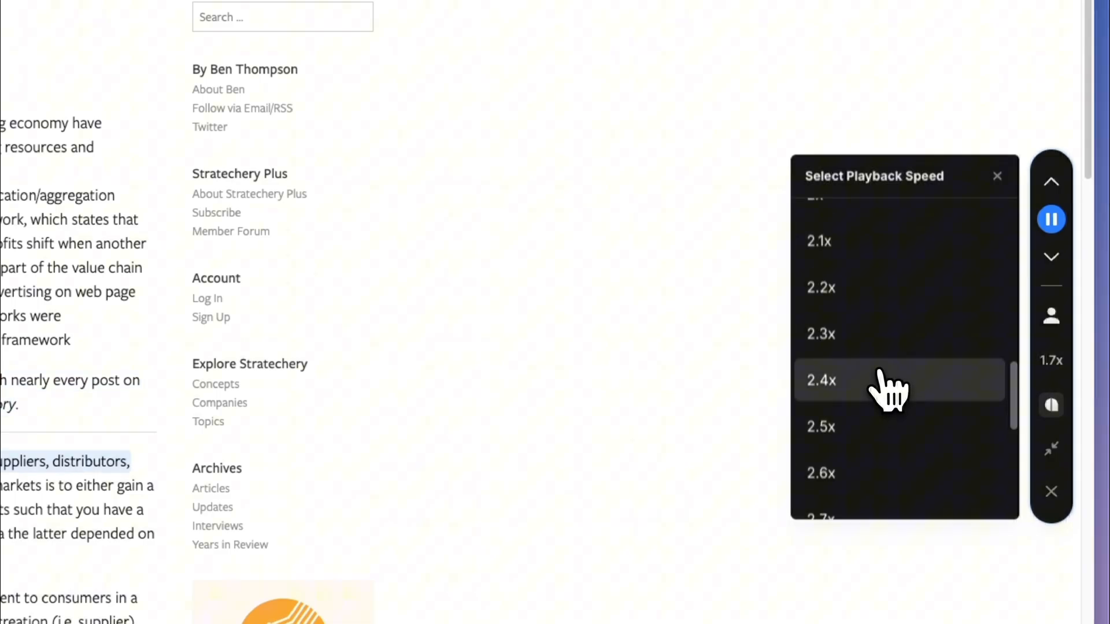